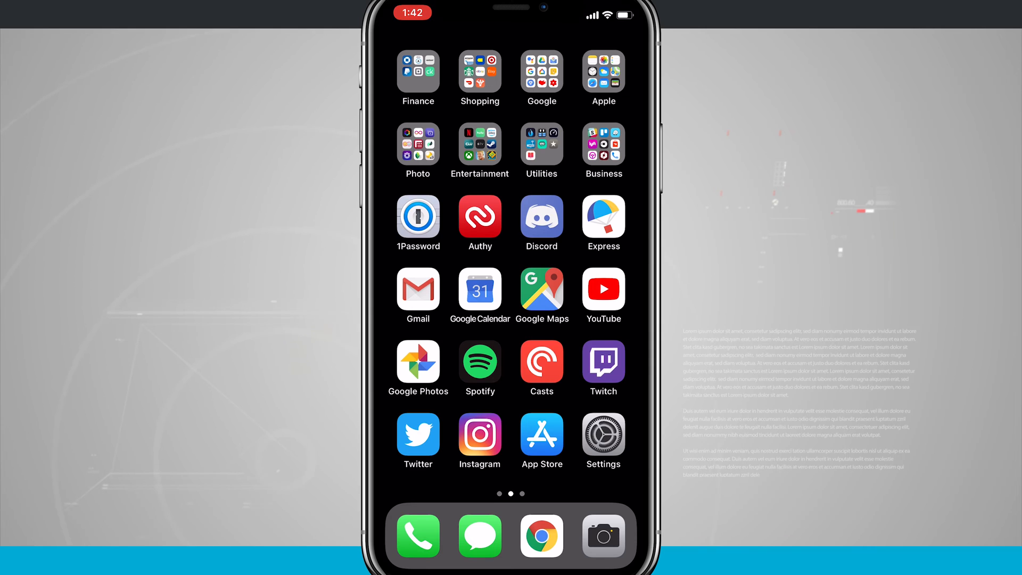
Launch the Settings app from the Home Screen.
{"action": "left_click", "coordinate": [603, 435]}
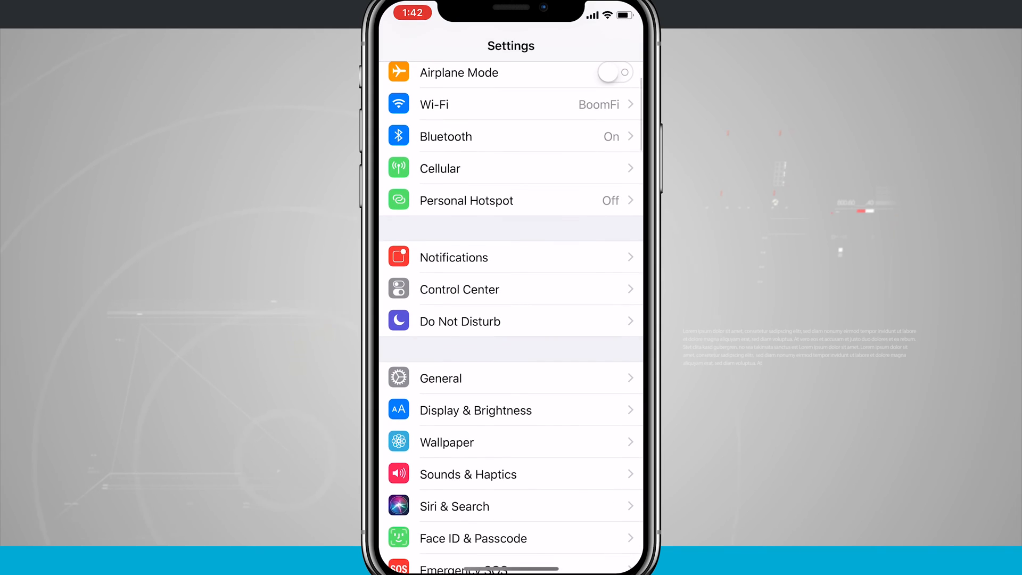
Go to the Display & Brightness page in Settings.
{"action": "left_click", "coordinate": [475, 410]}
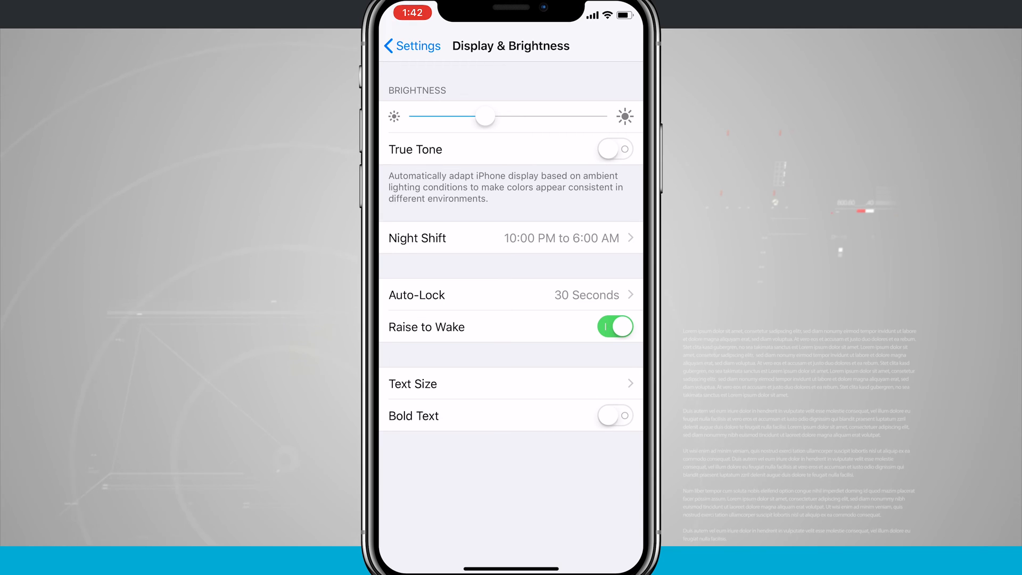
Switch True Tone on, leaving other display options unchanged.
{"action": "left_click", "coordinate": [616, 149]}
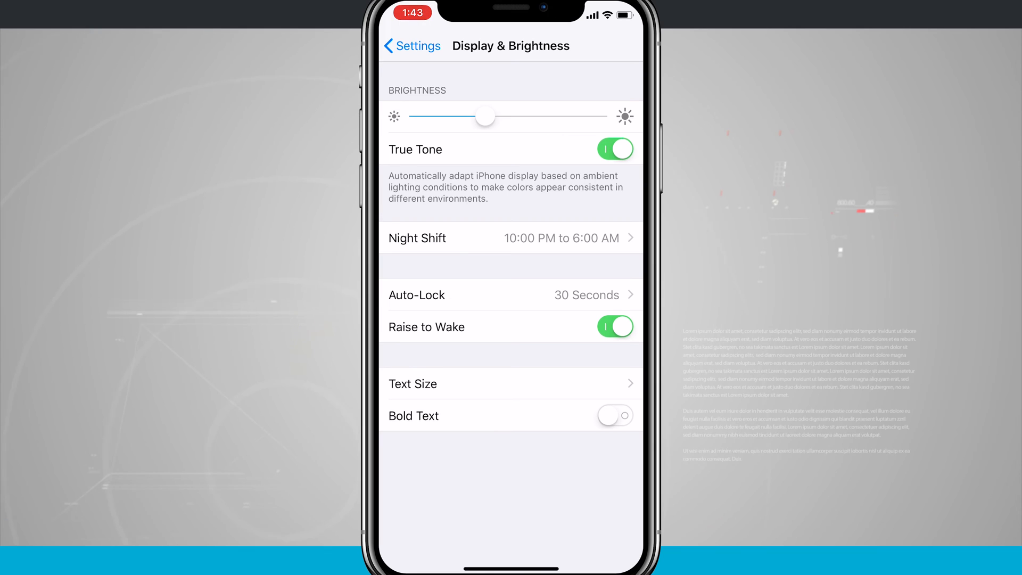
Switch True Tone back off, leaving other display options unchanged.
{"action": "left_click", "coordinate": [614, 148]}
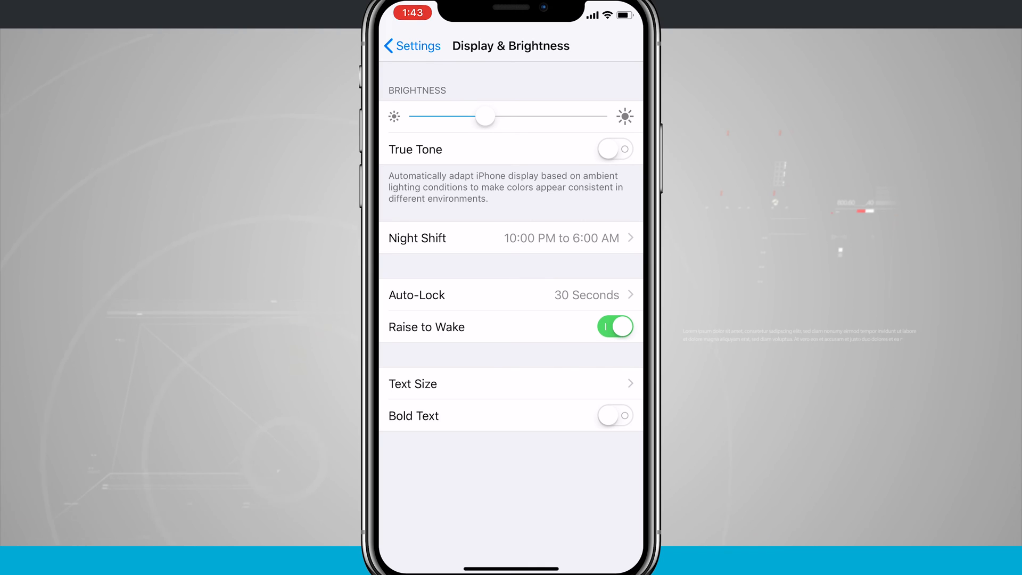
{"action": "left_click", "coordinate": [615, 149]}
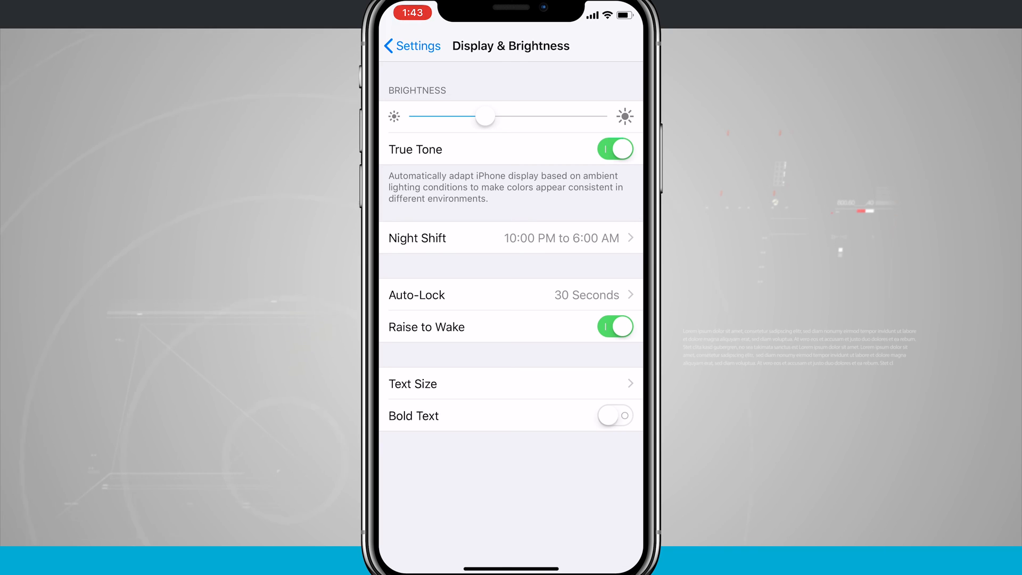
{"action": "left_click", "coordinate": [616, 148]}
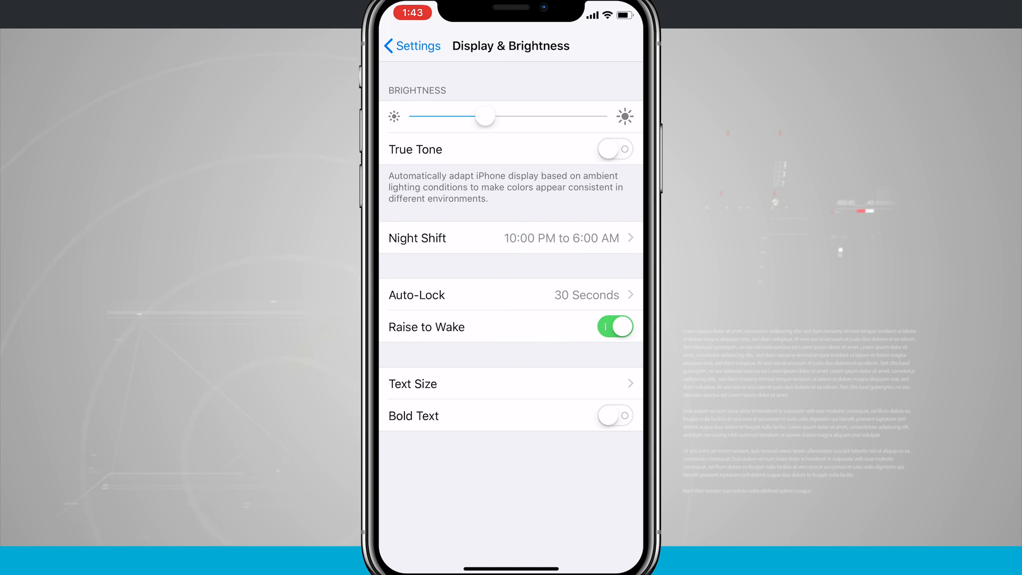
{"action": "left_click", "coordinate": [615, 149]}
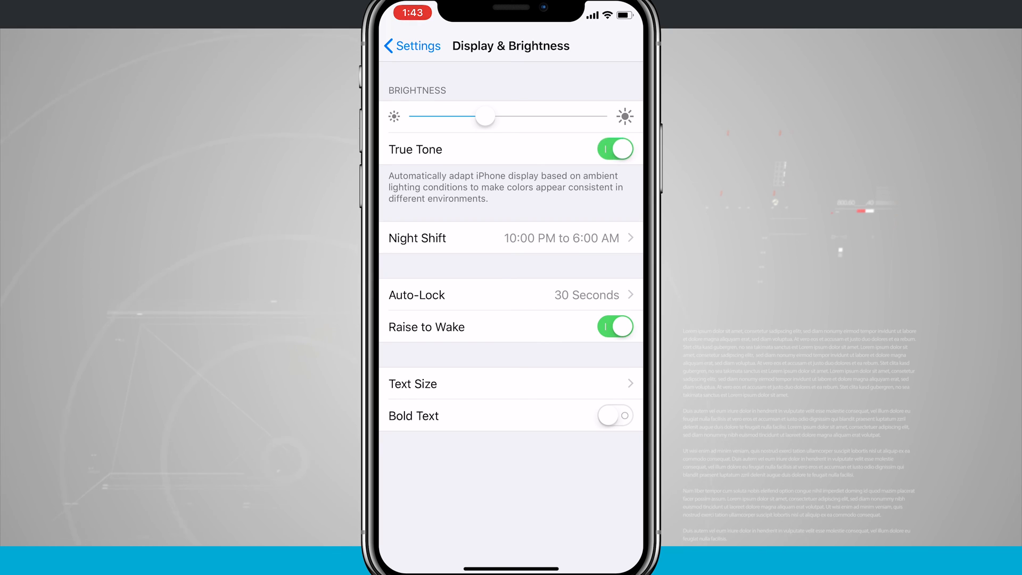
{"action": "left_click", "coordinate": [614, 149]}
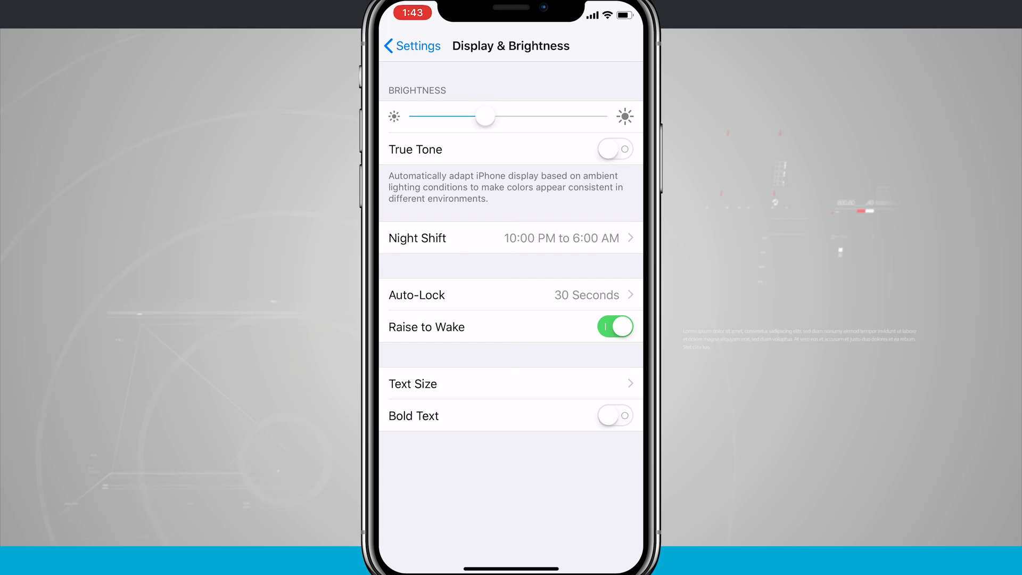